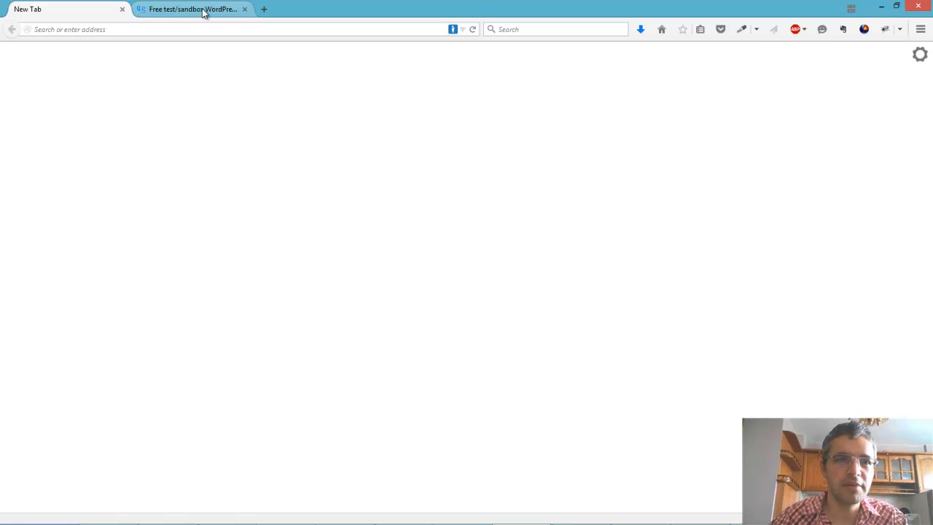
Step: Create a new qSandbox test site and land in its WordPress admin dashboard
{"action": "left_click", "coordinate": [192, 9]}
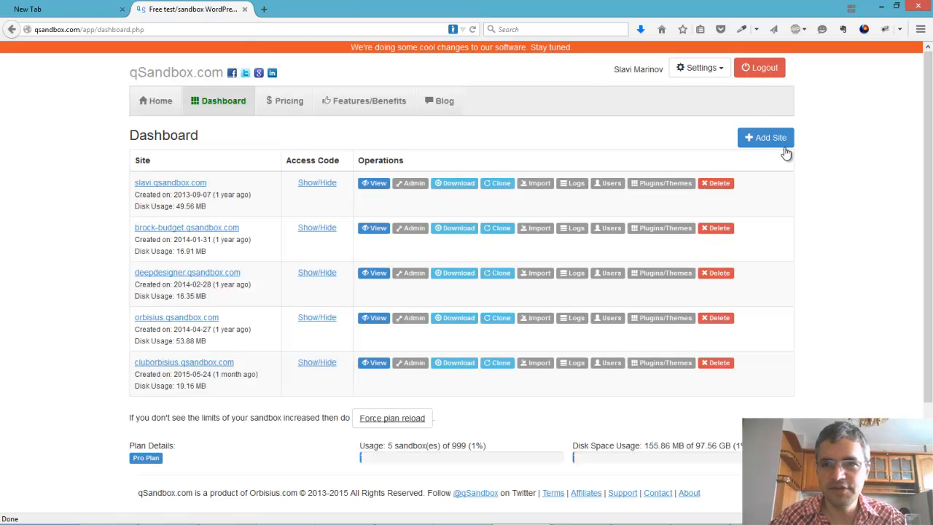
{"action": "left_click", "coordinate": [765, 137]}
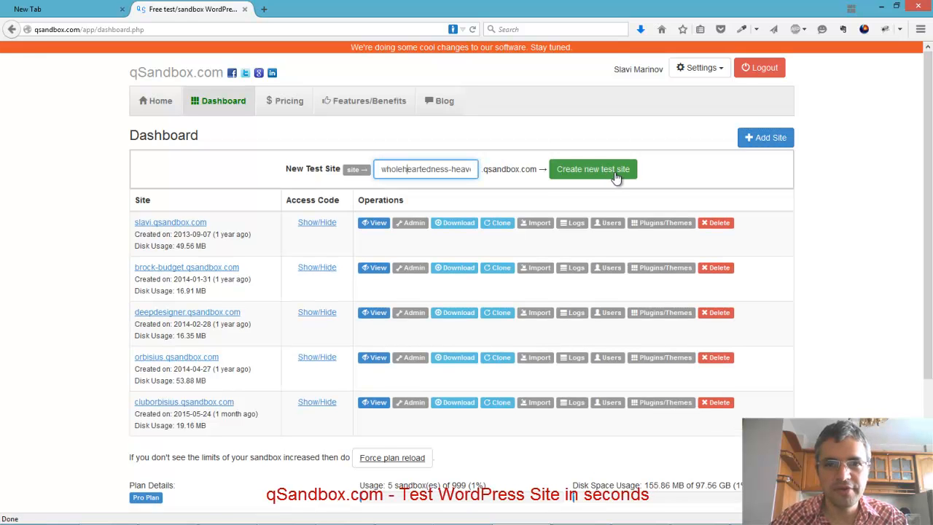
{"action": "left_click", "coordinate": [591, 169]}
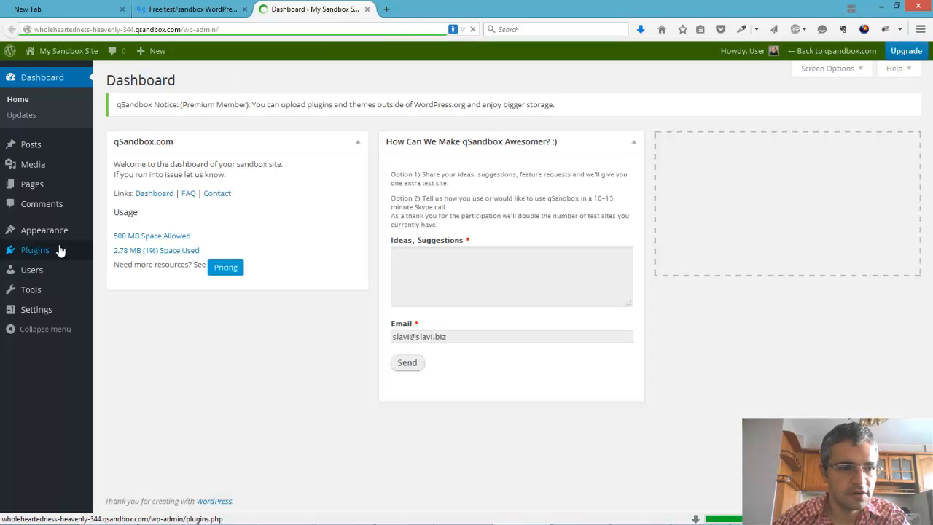
Step: Install and activate the Child Theme Creator by Orbisius plugin from Plugins > Add New
{"action": "left_click", "coordinate": [35, 249]}
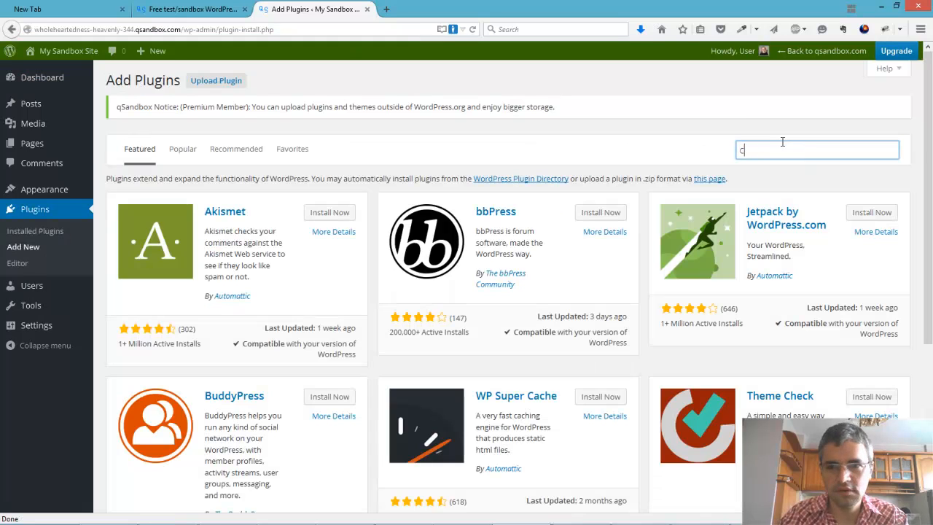
{"action": "type", "text": "Child Theme Creator"}
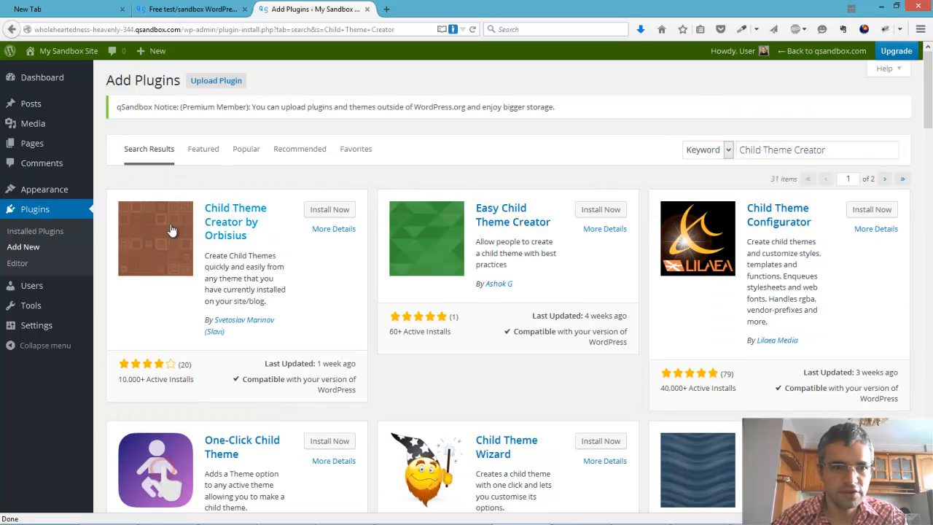
{"action": "left_click", "coordinate": [330, 210]}
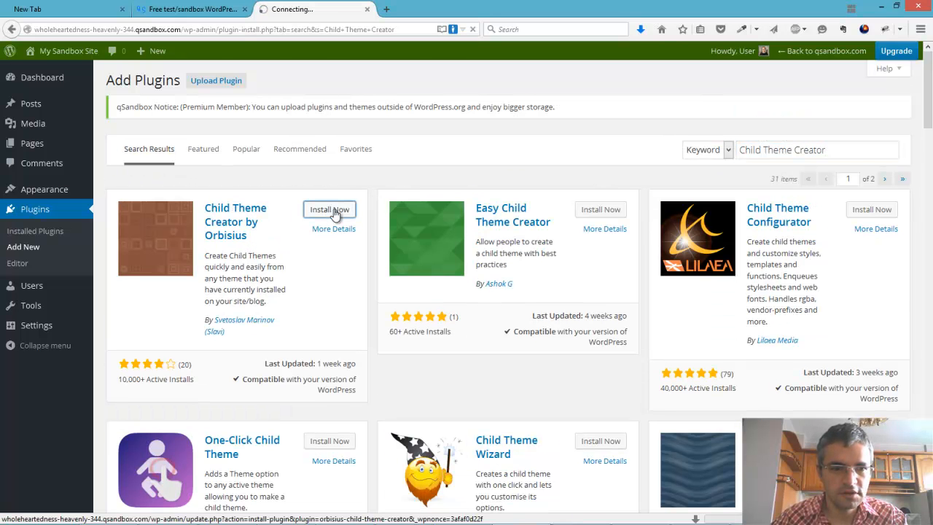
{"action": "left_click", "coordinate": [329, 210]}
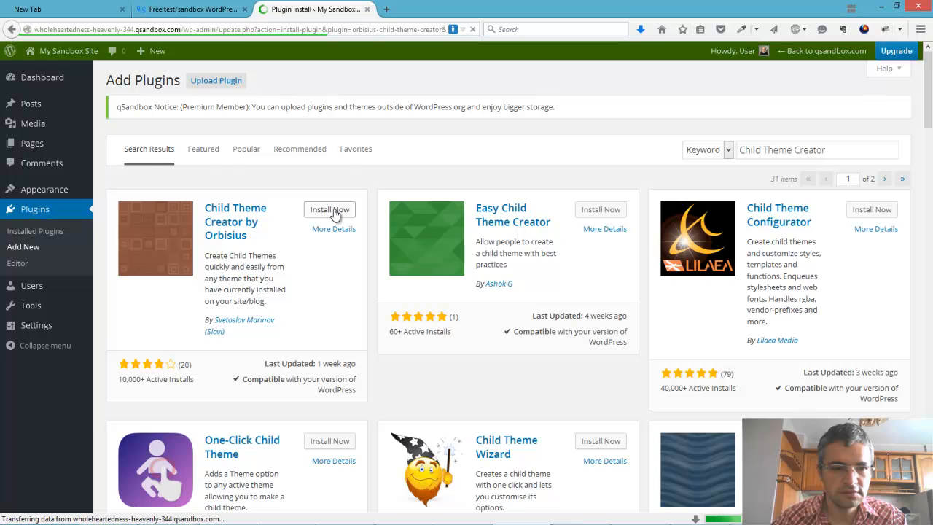
{"action": "left_click", "coordinate": [329, 210]}
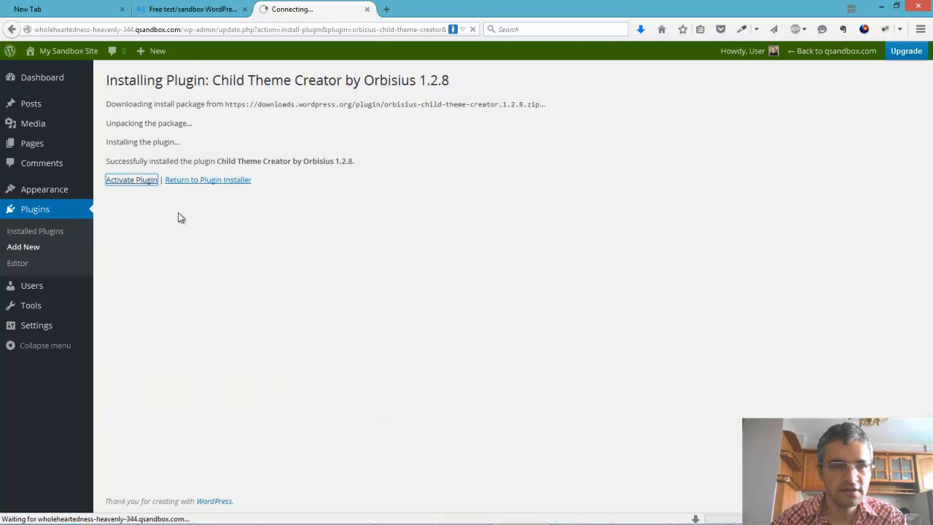
{"action": "left_click", "coordinate": [131, 179]}
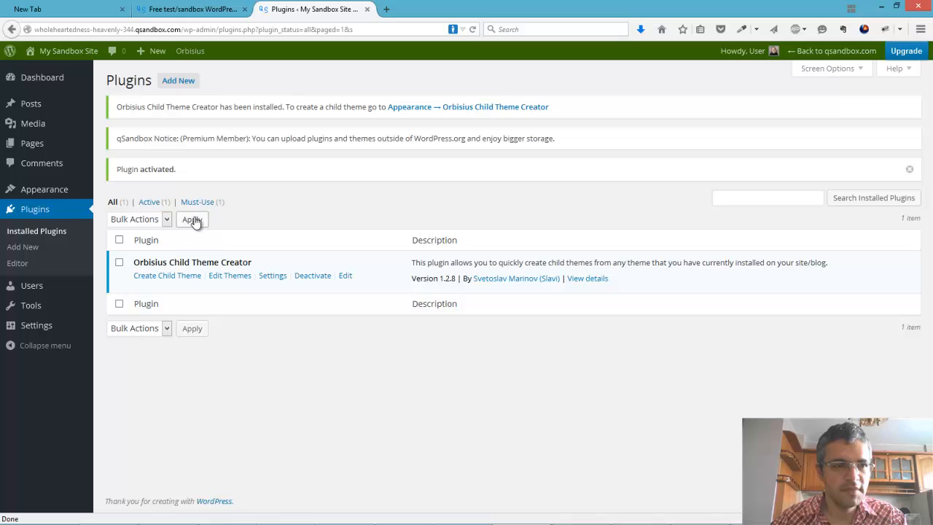
{"action": "left_click", "coordinate": [44, 189]}
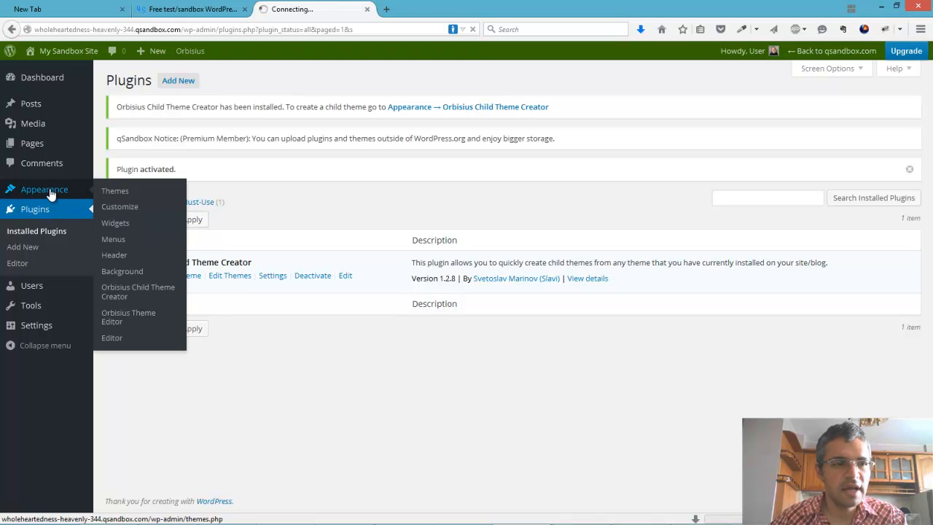
Step: View the Themes page with Twenty Fifteen active, then go to Orbisius Child Theme Creator
{"action": "left_click", "coordinate": [114, 190]}
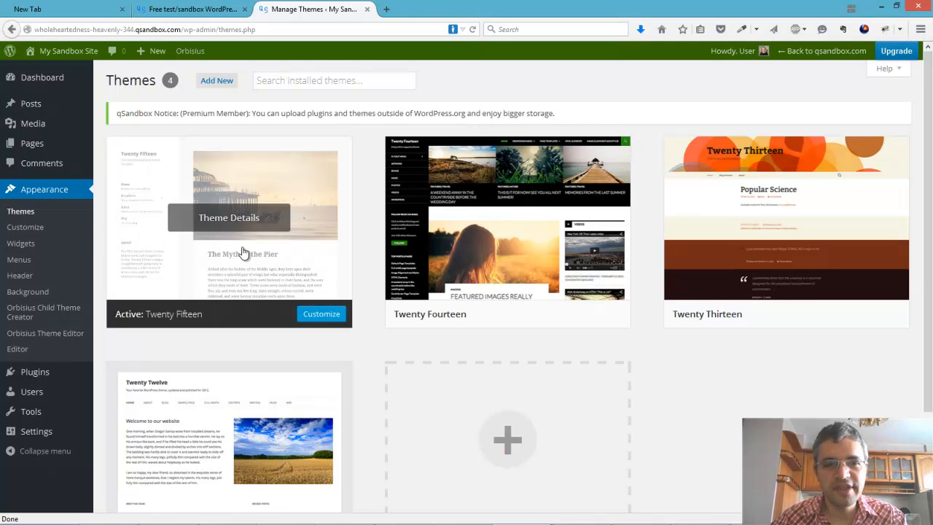
{"action": "mouse_move", "coordinate": [507, 217]}
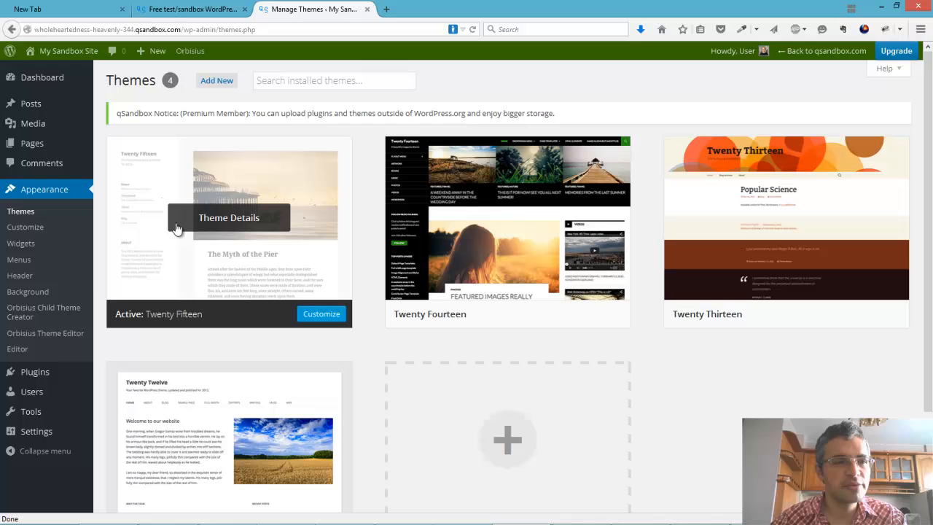
{"action": "mouse_move", "coordinate": [57, 312]}
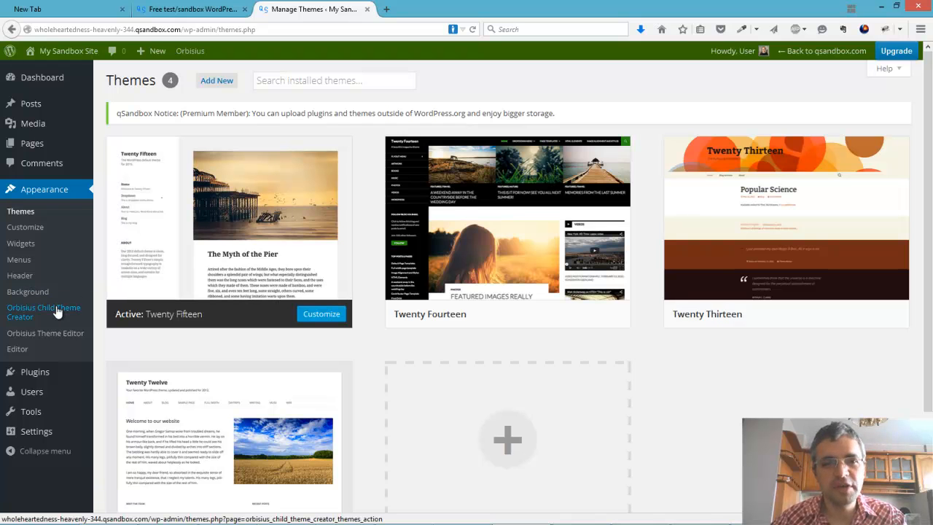
{"action": "left_click", "coordinate": [44, 306]}
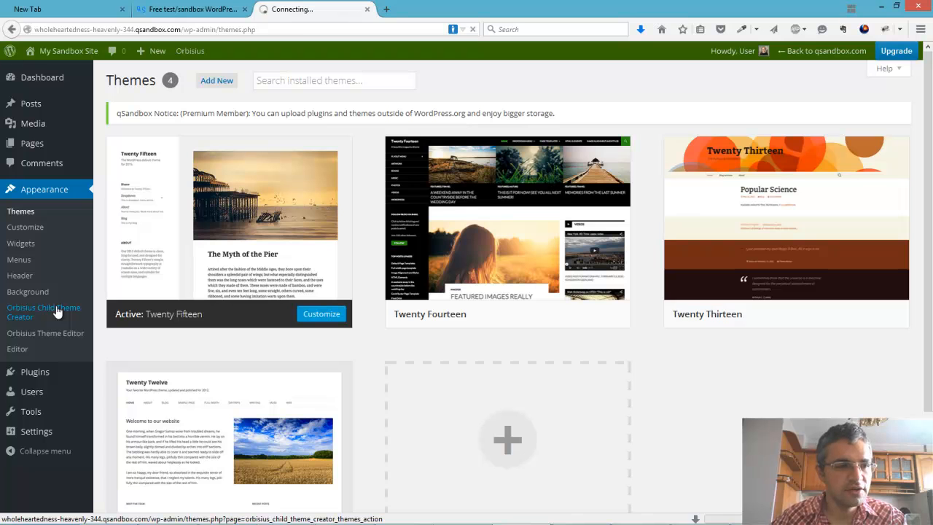
Step: For Twenty Fifteen, tick switch-to-theme, blank functions.php and custom title/description options
{"action": "left_click", "coordinate": [44, 312]}
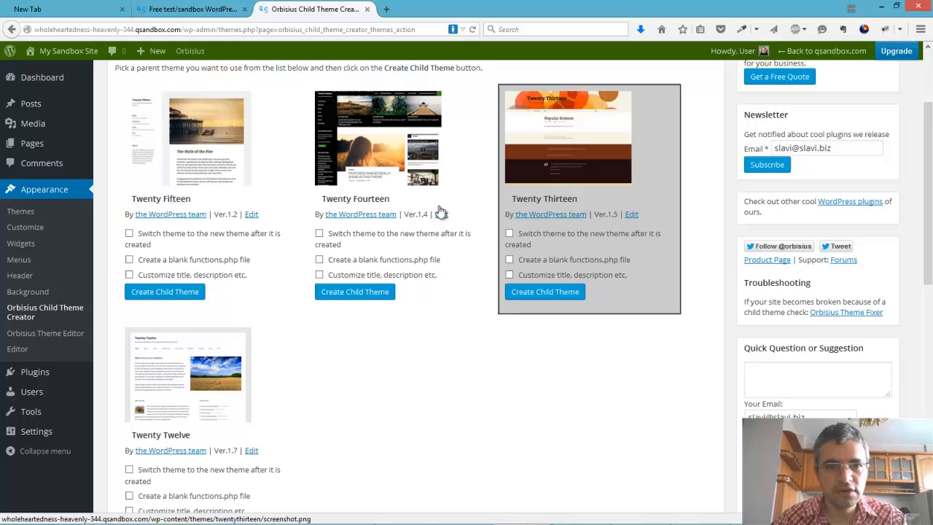
{"action": "scroll", "scroll_direction": "down", "scroll_amount": 3}
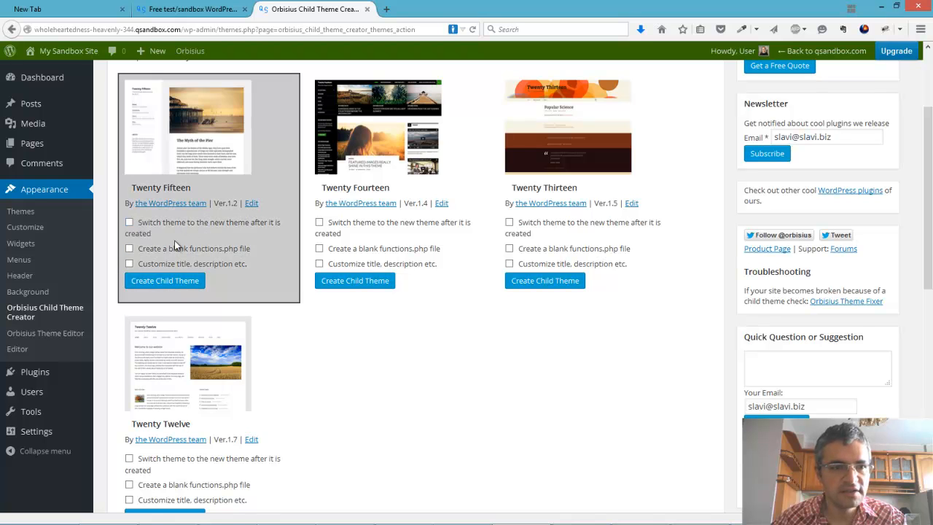
{"action": "left_click", "coordinate": [128, 222]}
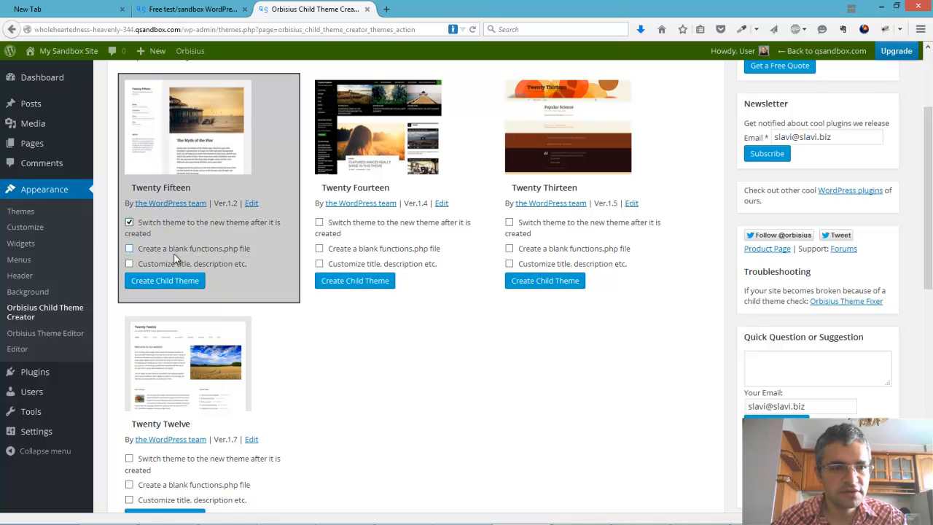
{"action": "left_click", "coordinate": [128, 247]}
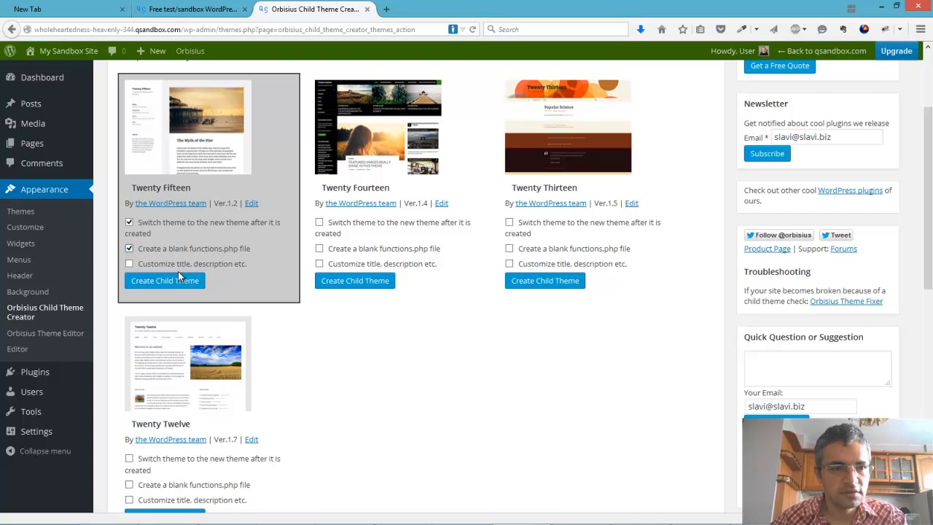
{"action": "left_click", "coordinate": [130, 262]}
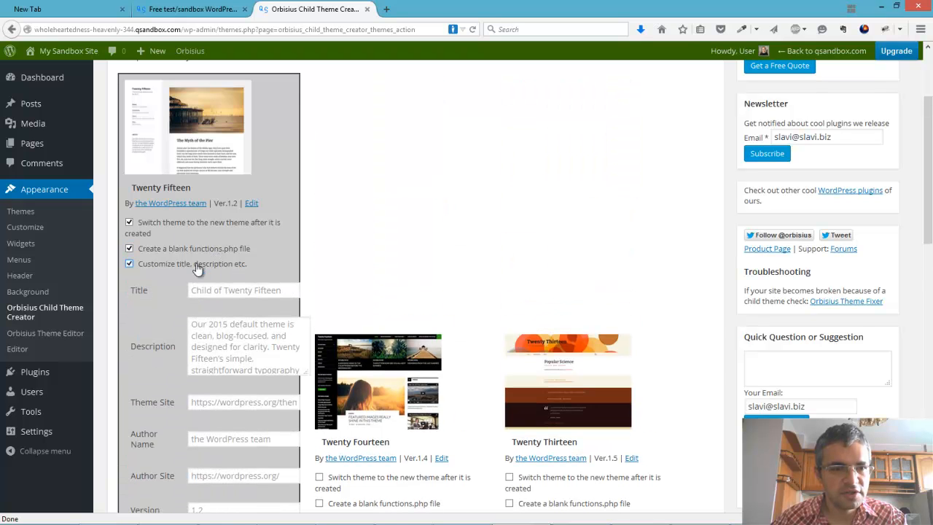
{"action": "scroll", "scroll_direction": "down", "scroll_amount": 3}
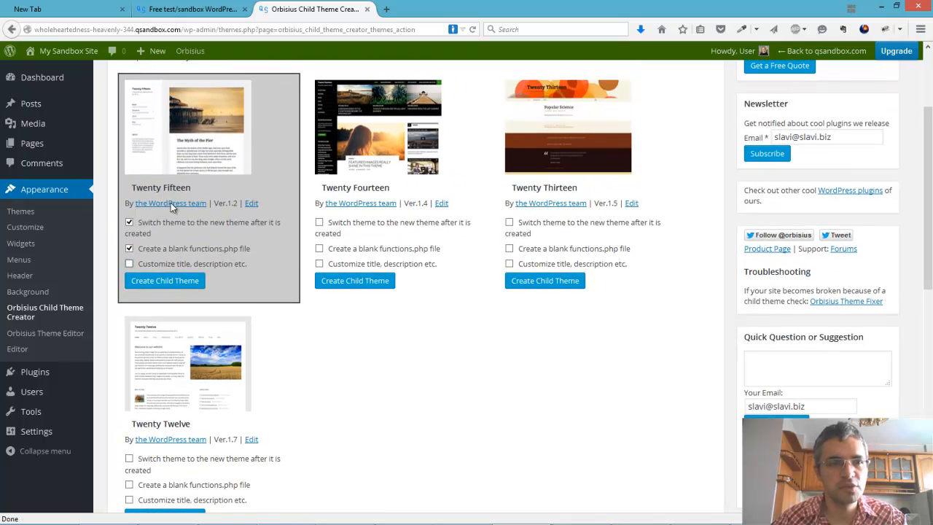
Step: Create the Twenty Fifteen child theme and continue to the themes overview
{"action": "left_click", "coordinate": [165, 280]}
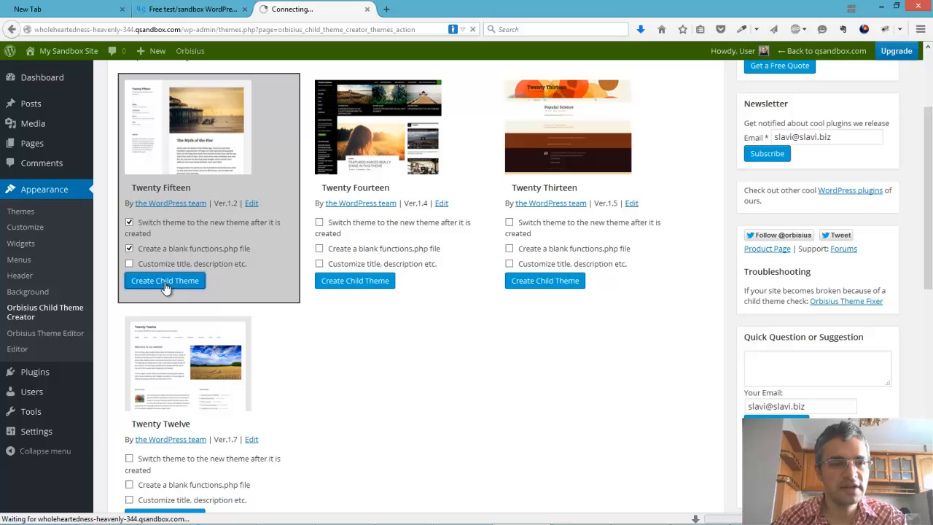
{"action": "left_click", "coordinate": [165, 280]}
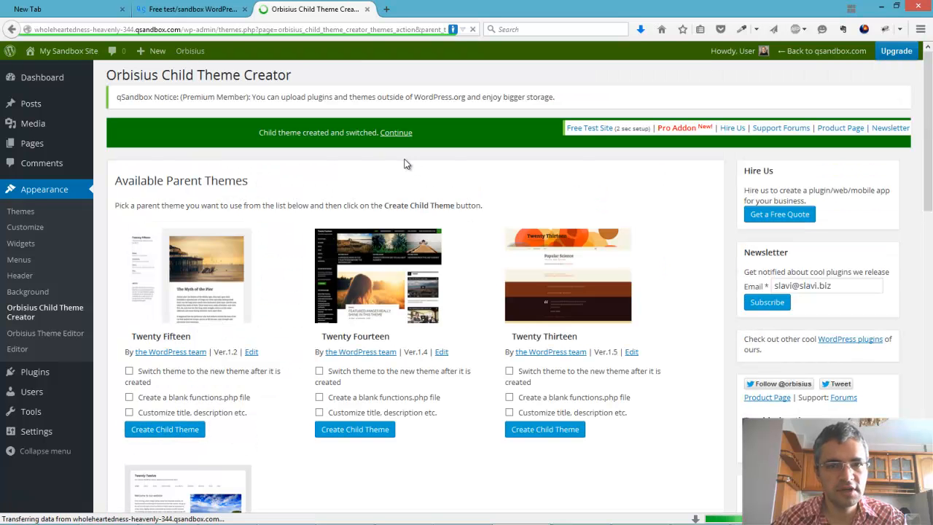
{"action": "left_click", "coordinate": [397, 131]}
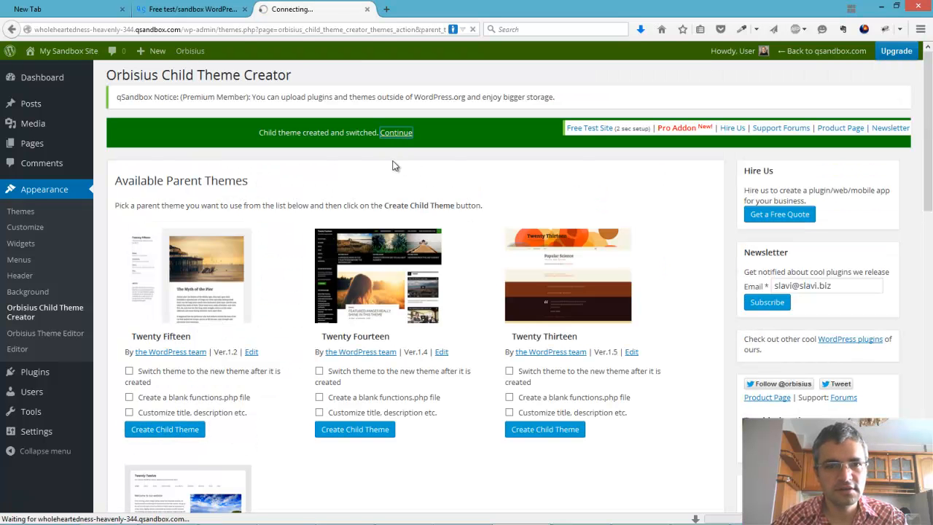
Step: Continue to the Themes page showing Twenty Fifteen Child 01 as the active theme
{"action": "left_click", "coordinate": [396, 131]}
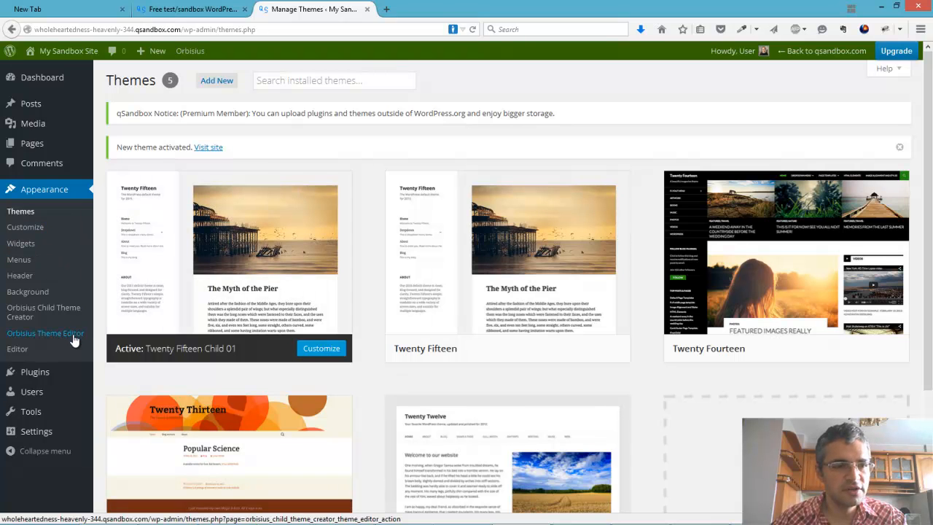
{"action": "mouse_move", "coordinate": [22, 341]}
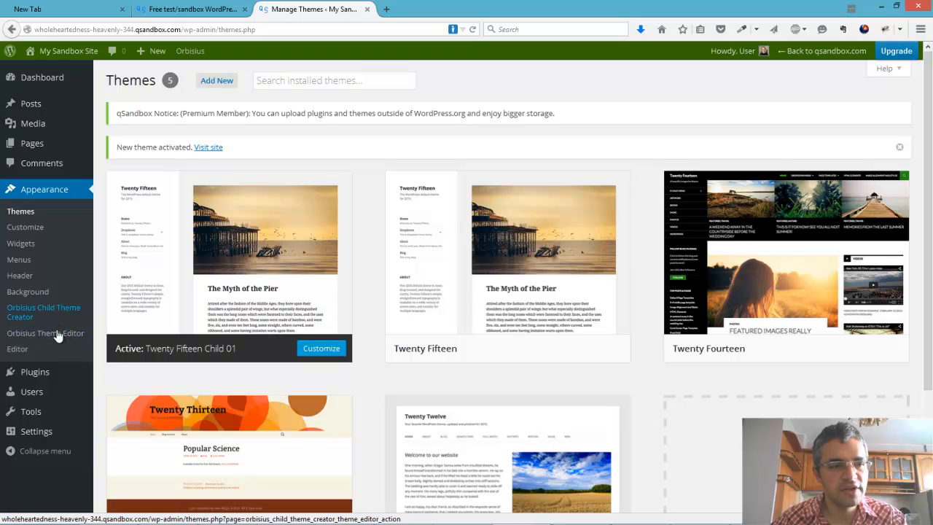
Step: In the Orbisius Theme Editor, load Twenty Fifteen Child 01 in the second pane
{"action": "left_click", "coordinate": [45, 333]}
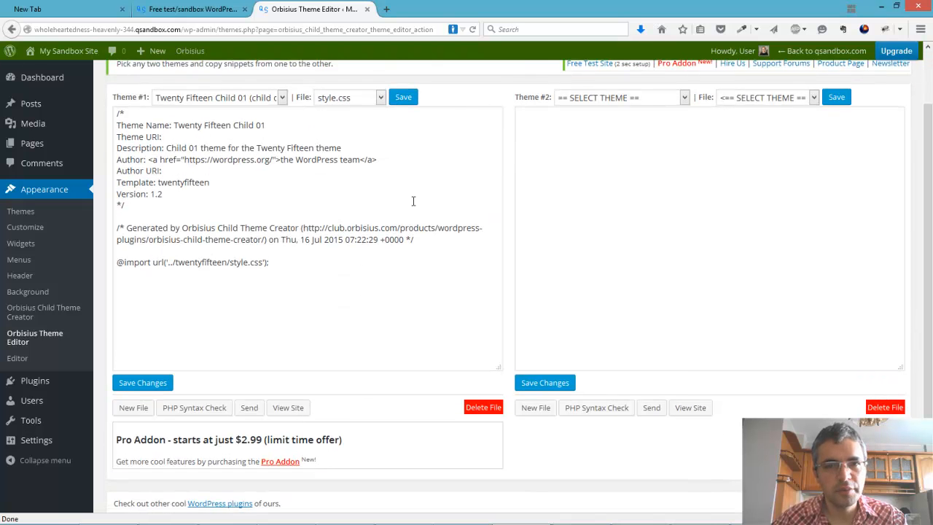
{"action": "scroll", "scroll_direction": "up", "scroll_amount": 3}
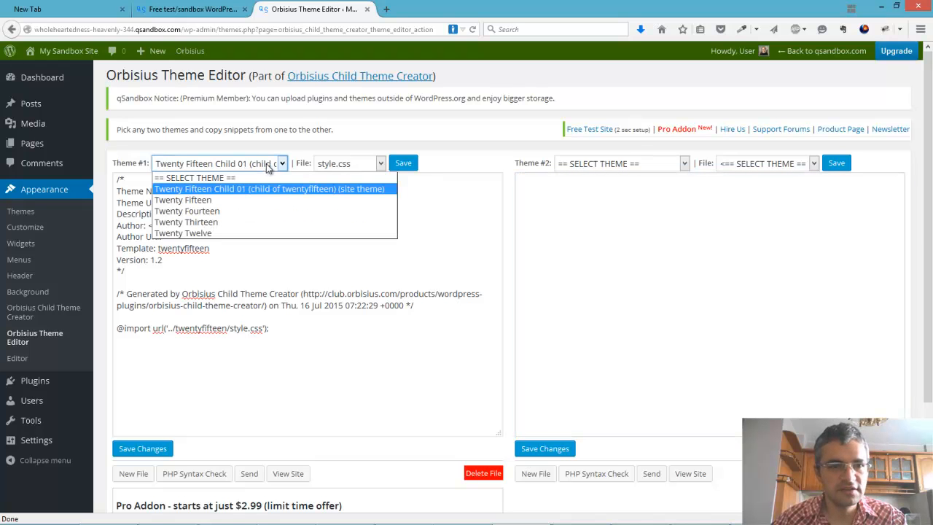
{"action": "left_click", "coordinate": [348, 163]}
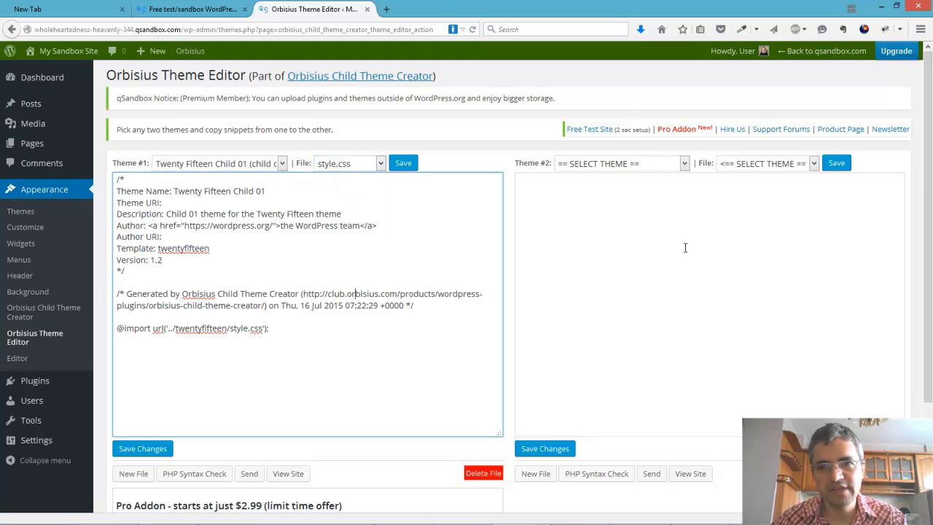
{"action": "left_click", "coordinate": [621, 163]}
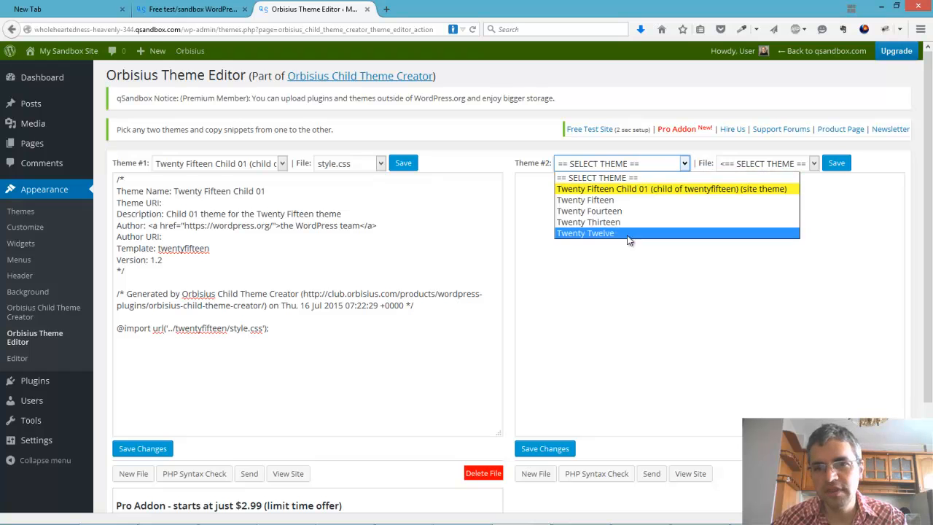
{"action": "left_click", "coordinate": [670, 189]}
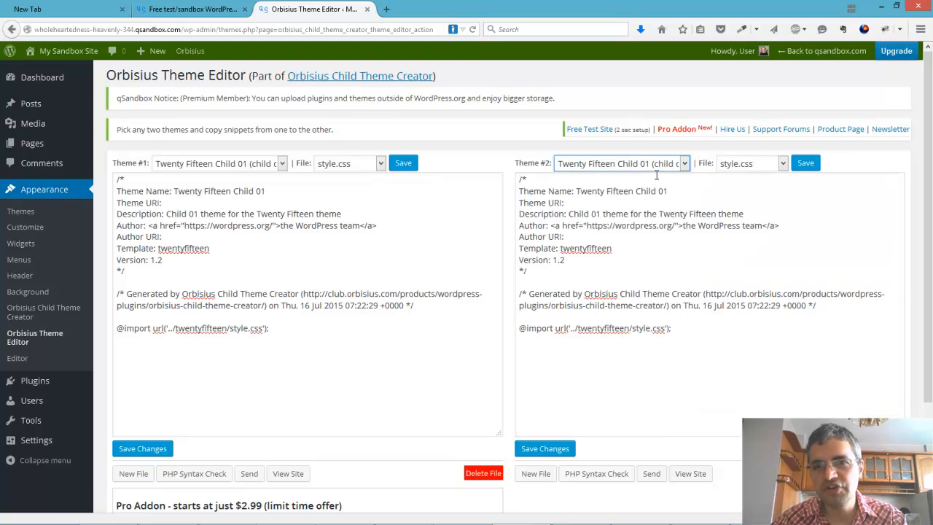
Step: Load the parent Twenty Fifteen theme's style.css in the first pane
{"action": "left_click", "coordinate": [218, 163]}
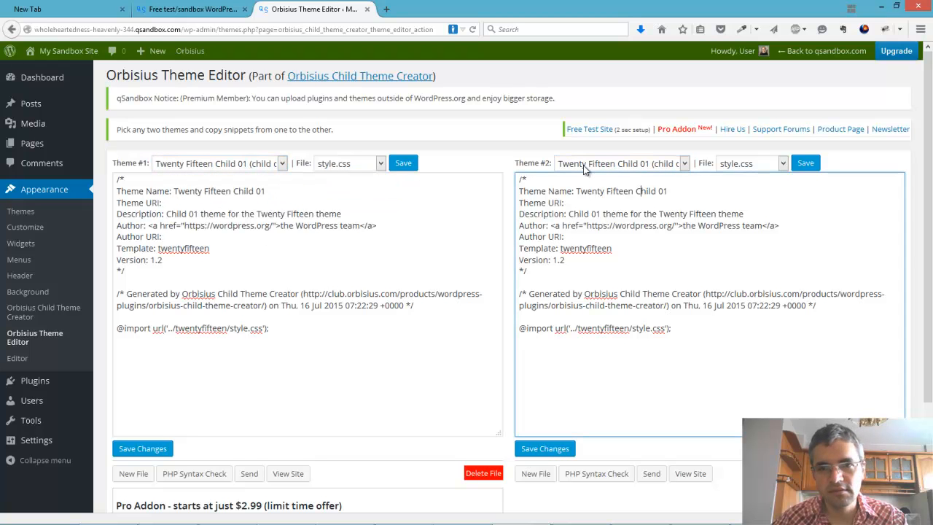
{"action": "left_click", "coordinate": [750, 163]}
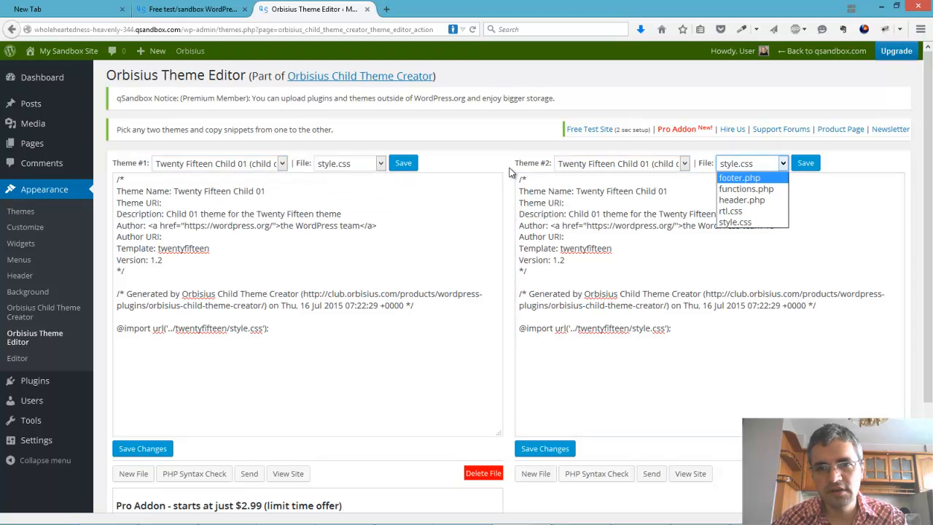
{"action": "left_click", "coordinate": [218, 163]}
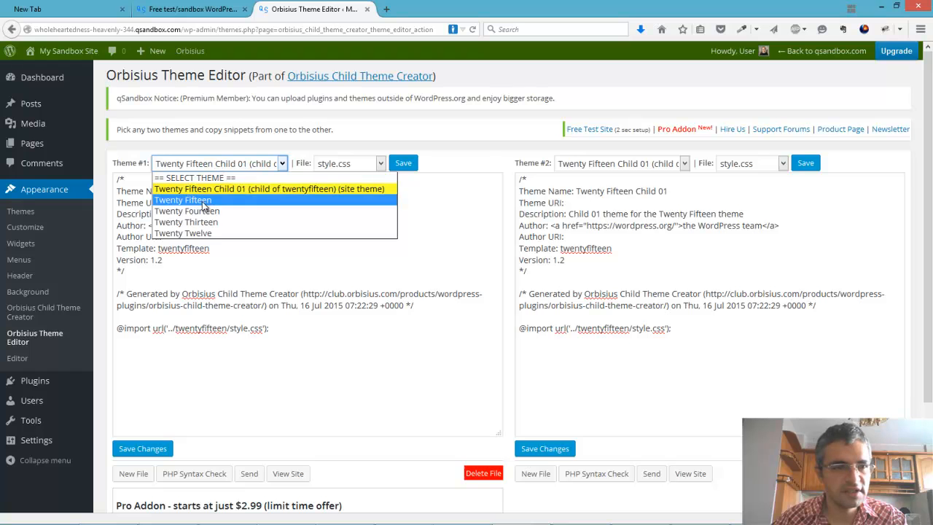
{"action": "left_click", "coordinate": [183, 200]}
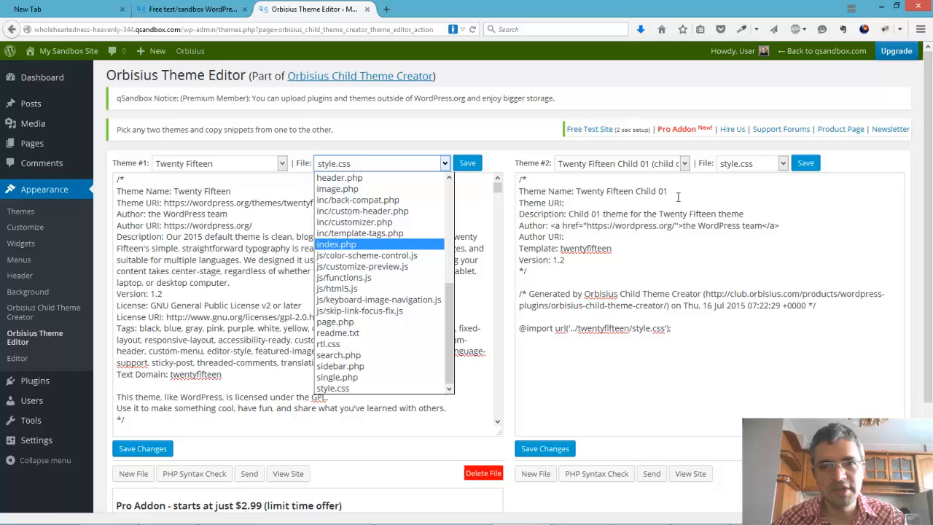
{"action": "mouse_move", "coordinate": [337, 288]}
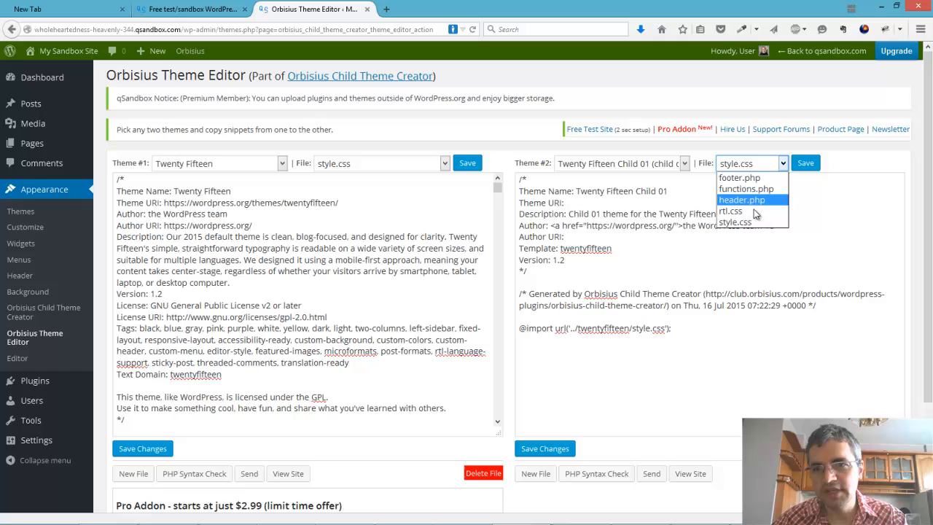
Step: Load the child theme's header.php in Theme #2 and review its code
{"action": "left_click", "coordinate": [742, 200]}
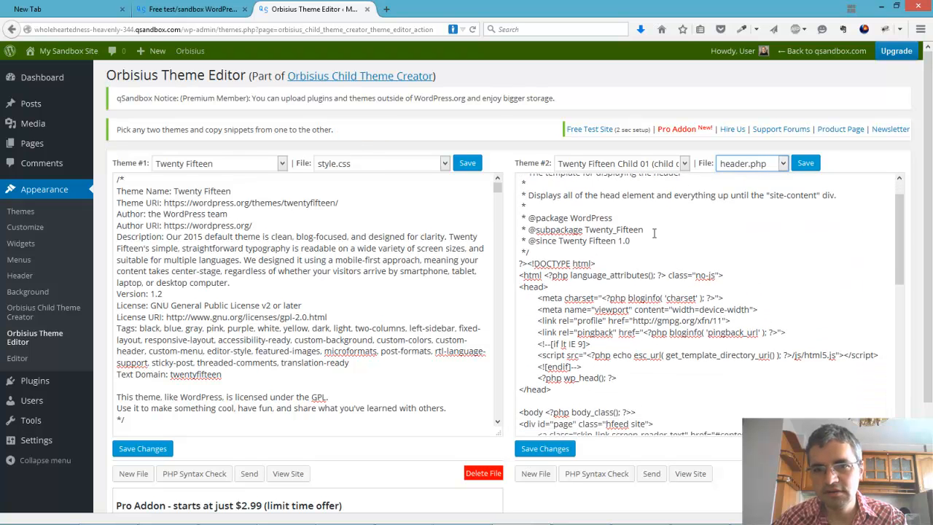
{"action": "scroll", "scroll_direction": "down", "scroll_amount": 3}
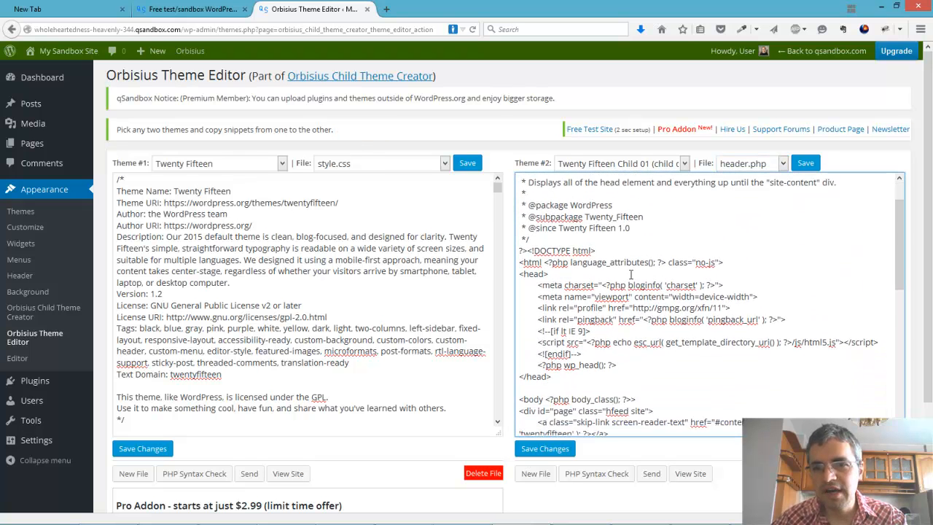
{"action": "scroll", "scroll_direction": "down", "scroll_amount": 3}
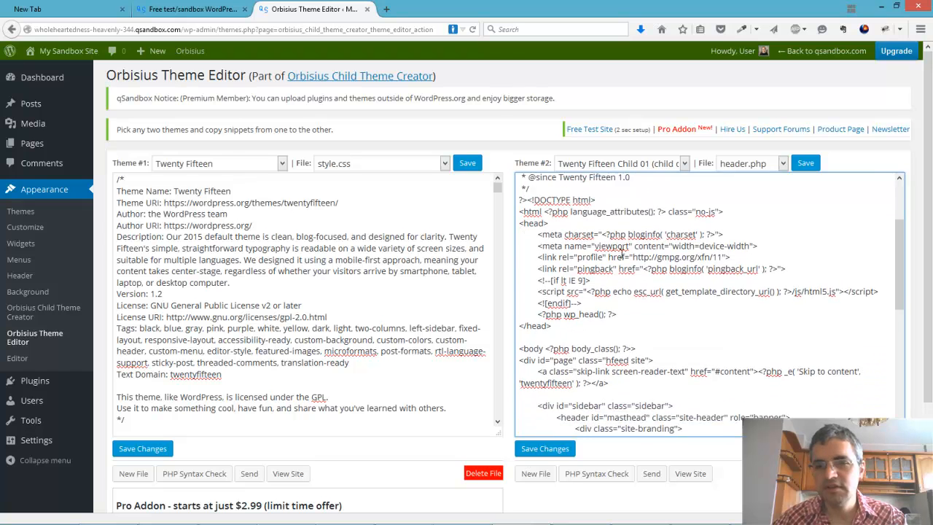
{"action": "scroll", "scroll_direction": "down", "scroll_amount": 3}
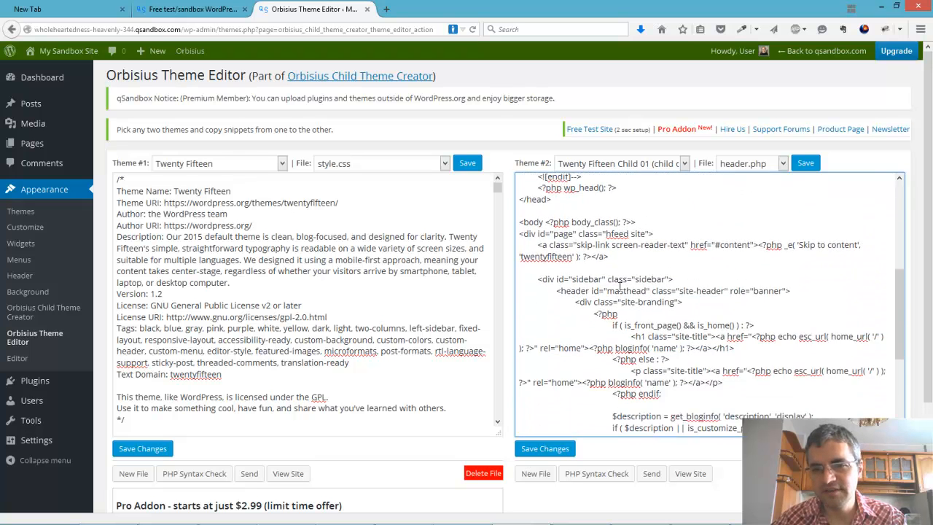
{"action": "scroll", "scroll_direction": "down", "scroll_amount": 3}
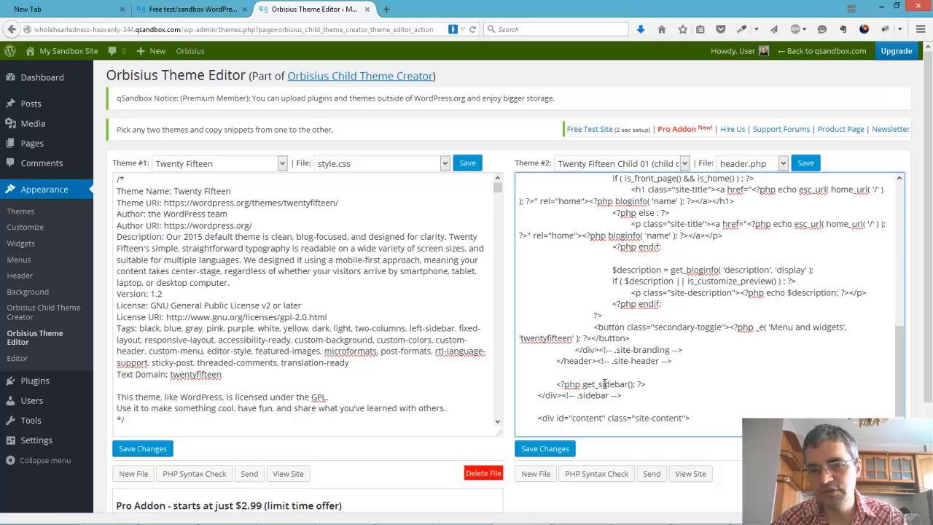
{"action": "double_click", "coordinate": [600, 384]}
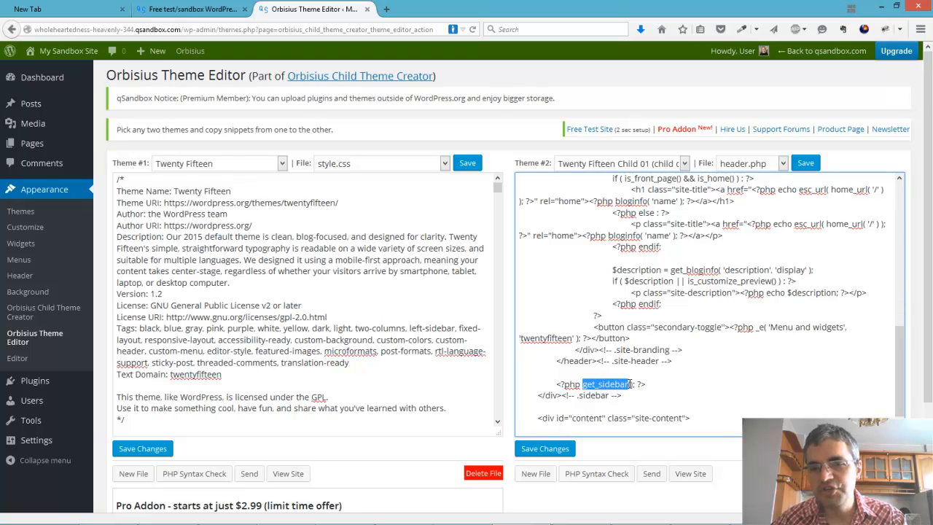
{"action": "scroll", "scroll_direction": "down", "scroll_amount": 3}
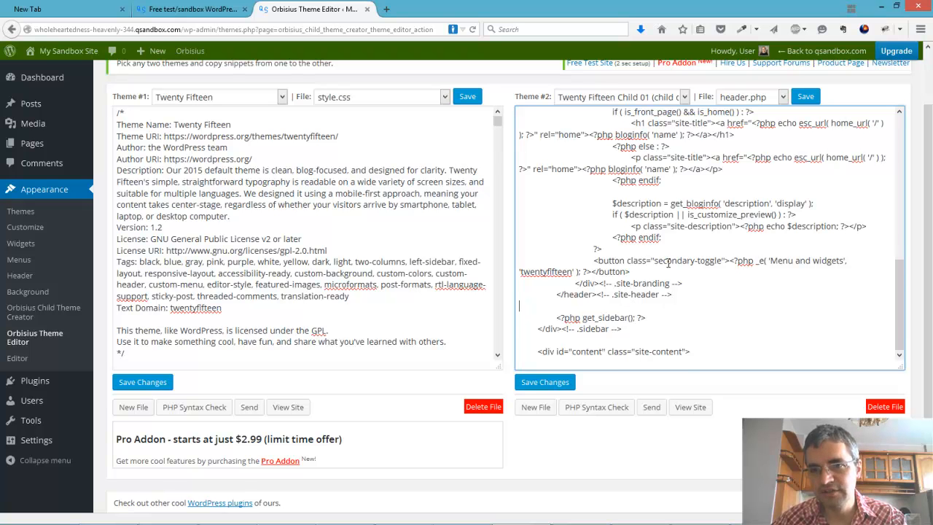
{"action": "scroll", "scroll_direction": "up", "scroll_amount": 3}
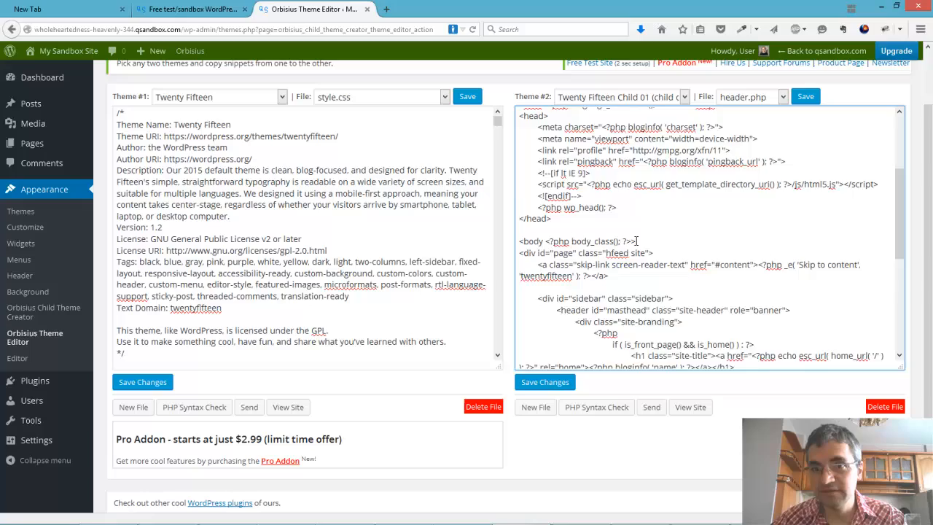
{"action": "scroll", "scroll_direction": "down", "scroll_amount": 3}
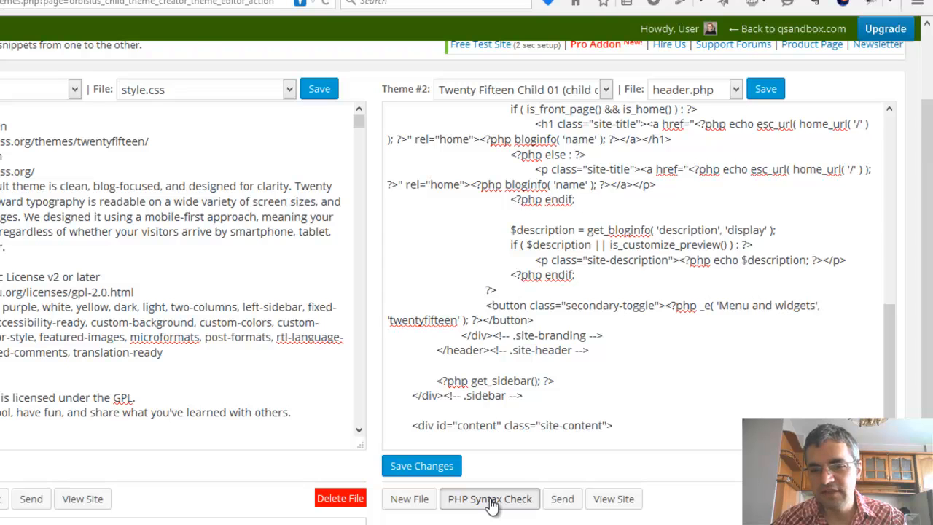
Step: Run the PHP Syntax Check on header.php and get Syntax OK
{"action": "left_click", "coordinate": [489, 498]}
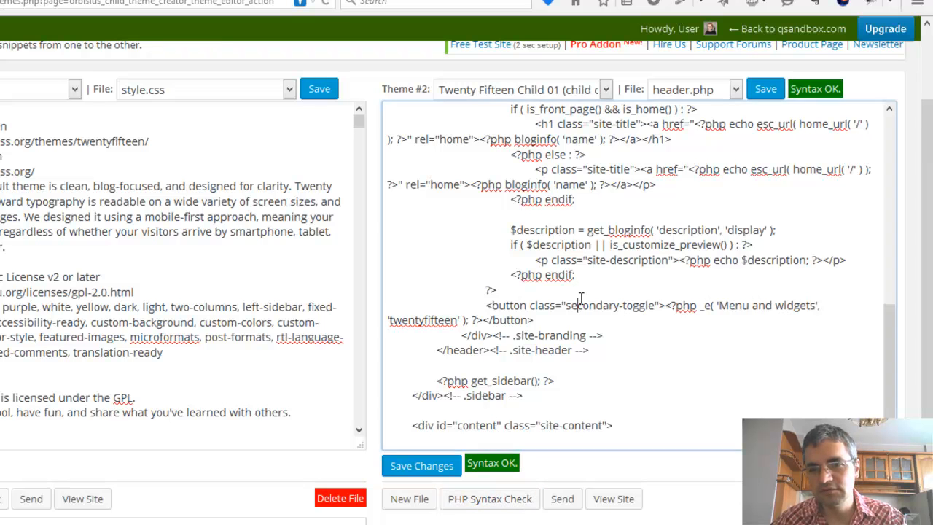
{"action": "left_click", "coordinate": [489, 419]}
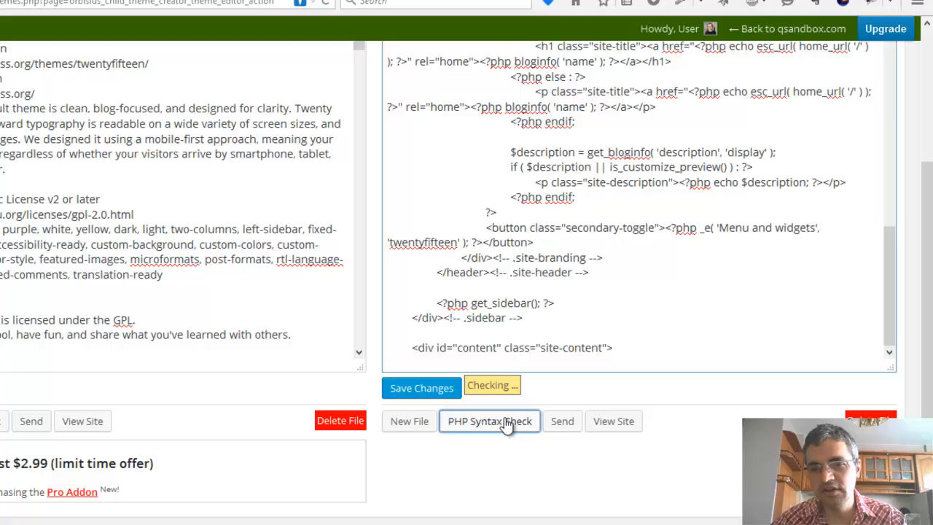
{"action": "left_click", "coordinate": [490, 420]}
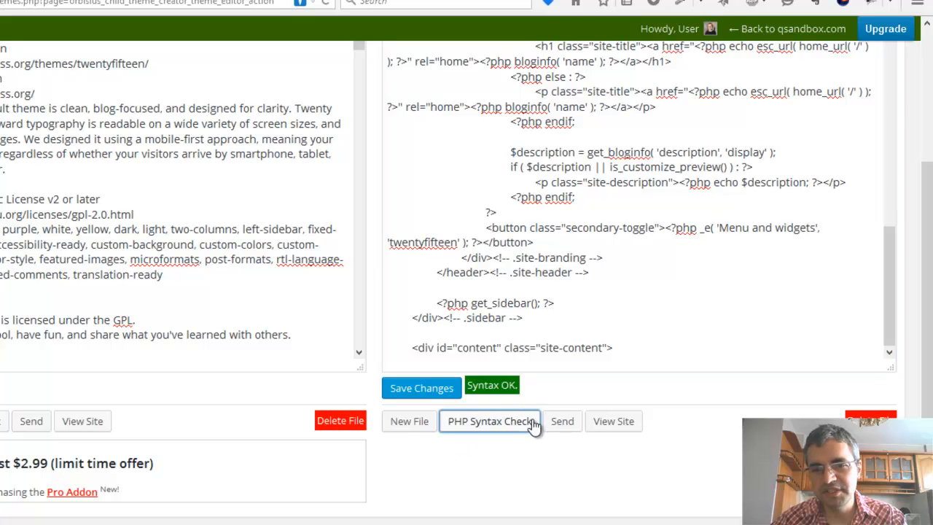
{"action": "left_click", "coordinate": [489, 419]}
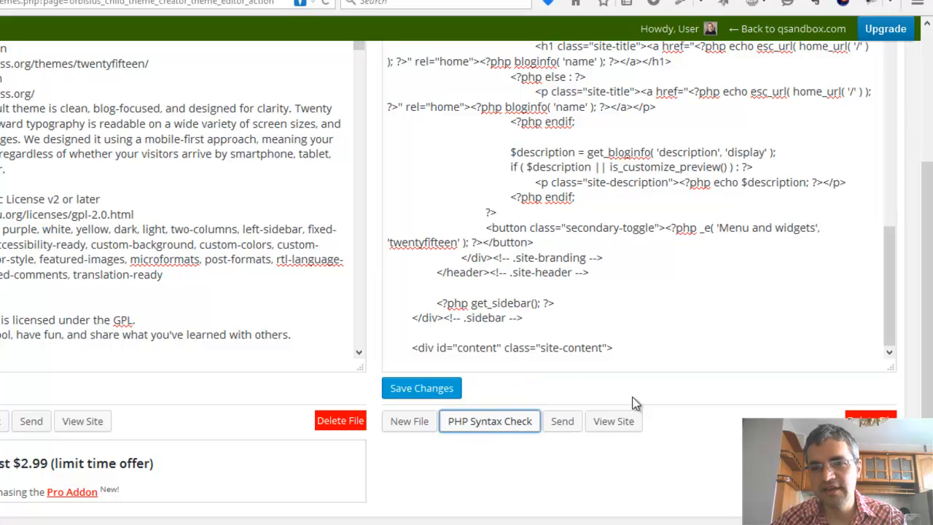
{"action": "mouse_move", "coordinate": [408, 440]}
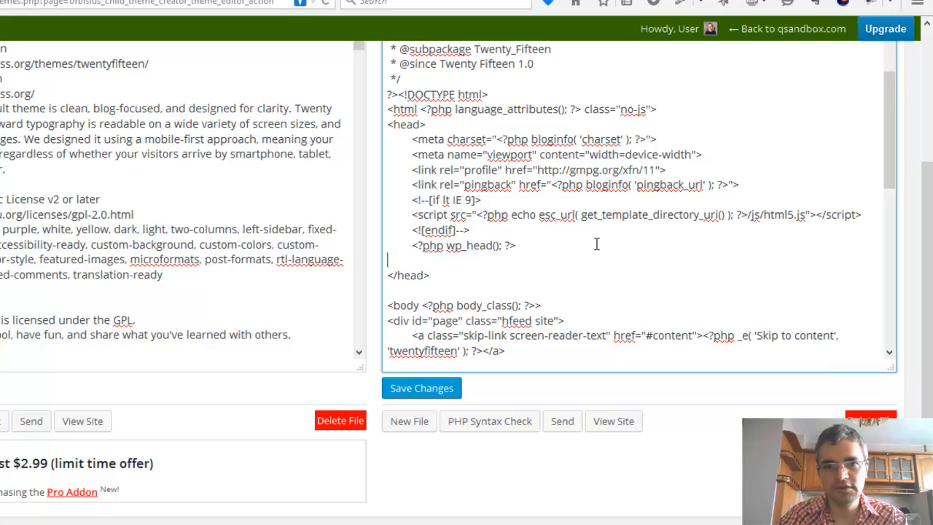
{"action": "mouse_move", "coordinate": [428, 143]}
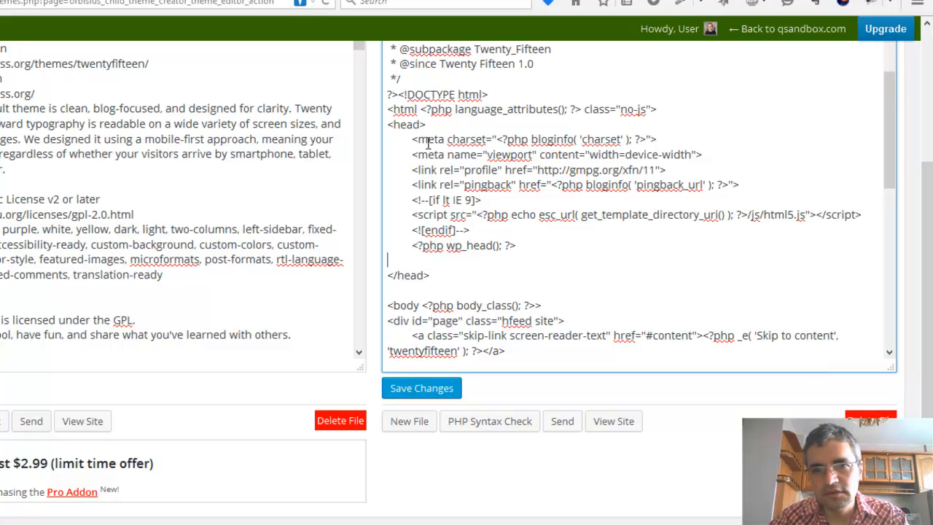
Step: Insert <meta name="test" /> after wp_head() in header.php and save the file
{"action": "type", "text": "<meta charset=\"<?php bloginfo( 'charset' ); ?>\">"}
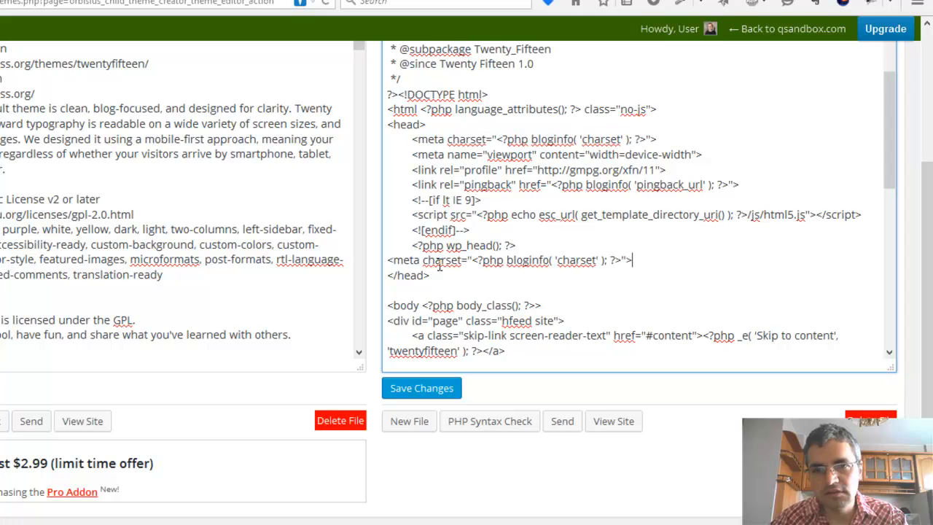
{"action": "double_click", "coordinate": [442, 260]}
{"action": "type", "text": "nam"}
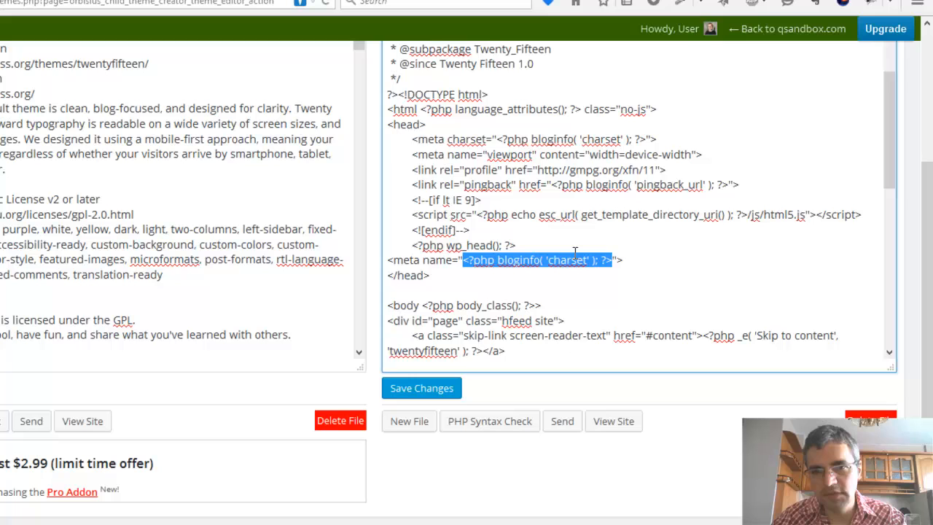
{"action": "type", "text": "test\">"}
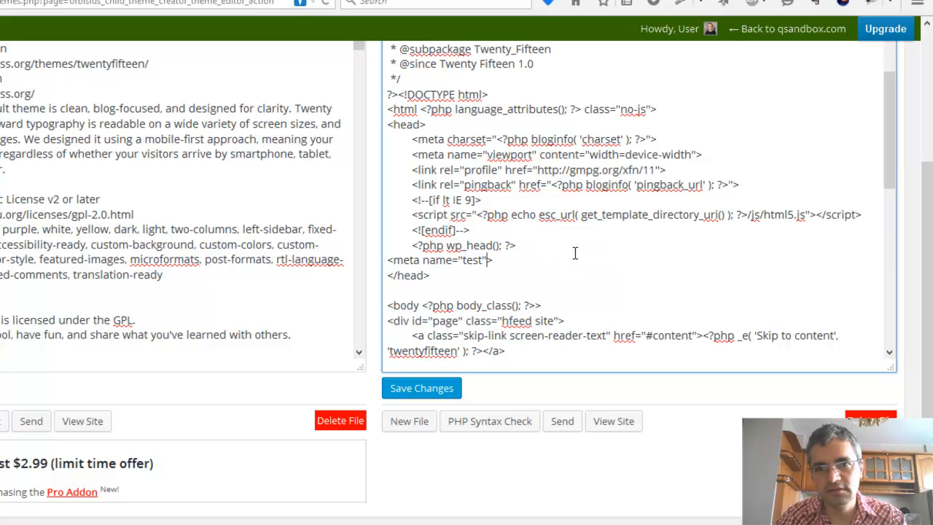
{"action": "type", "text": "/"}
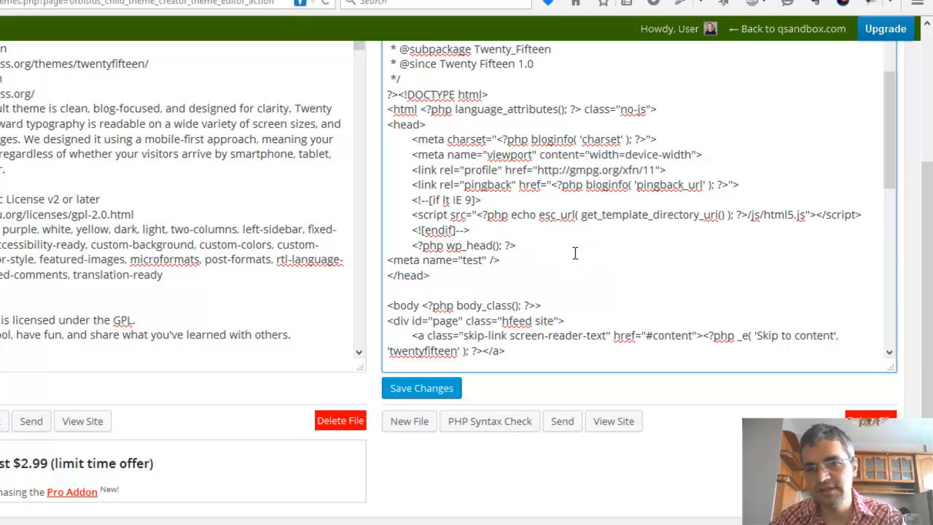
{"action": "left_click", "coordinate": [490, 420]}
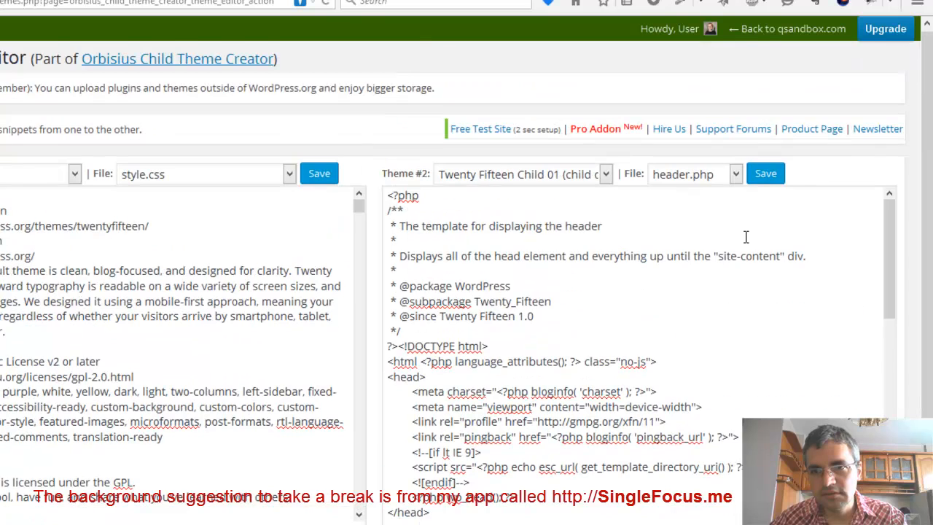
Step: Load the child theme's footer.php and select the 'Proudly powered by' credit code for removal
{"action": "left_click", "coordinate": [692, 176]}
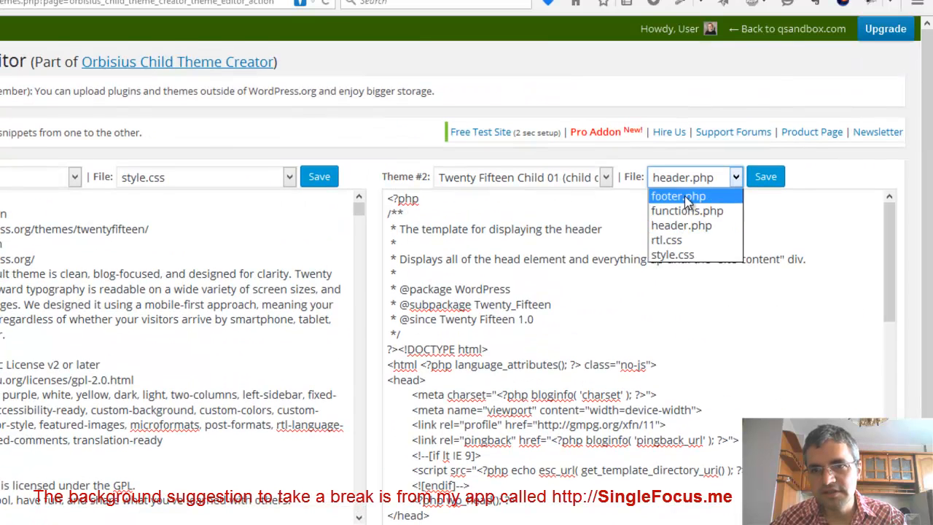
{"action": "left_click", "coordinate": [676, 195]}
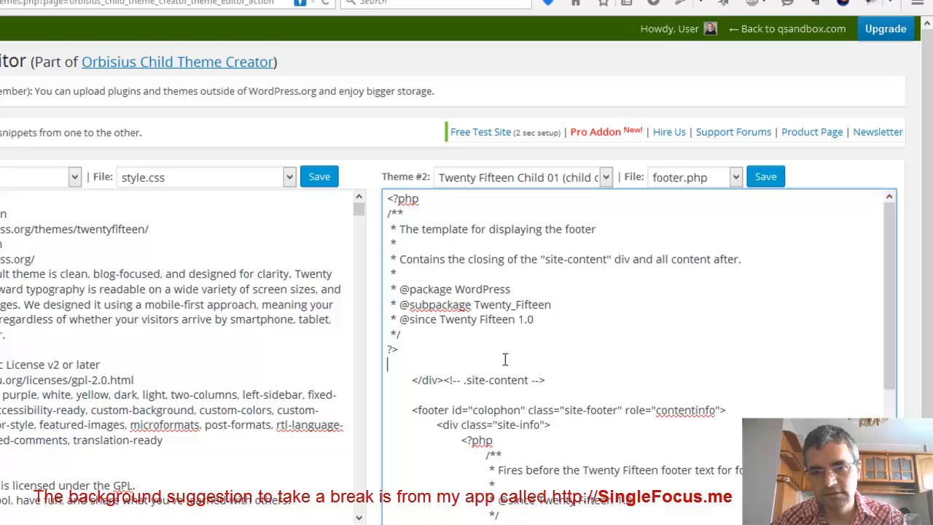
{"action": "scroll", "scroll_direction": "down", "scroll_amount": 3}
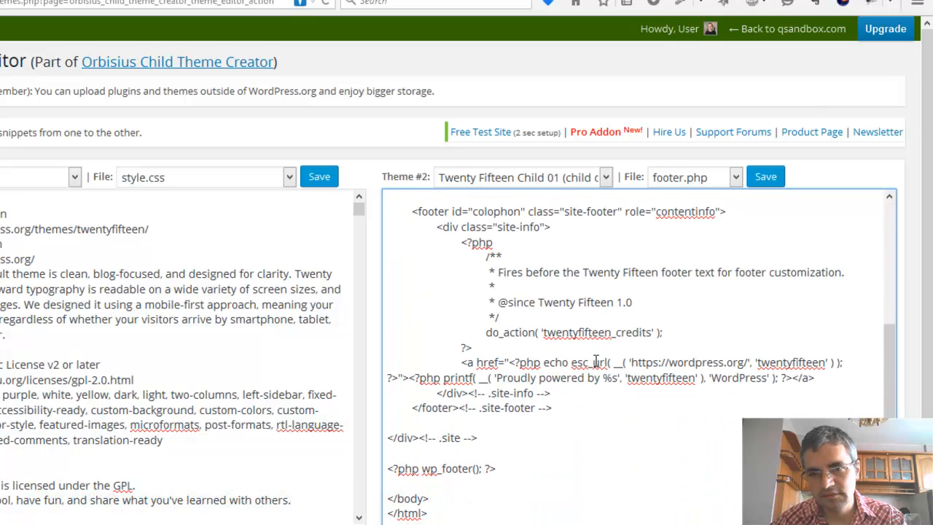
{"action": "double_click", "coordinate": [695, 361]}
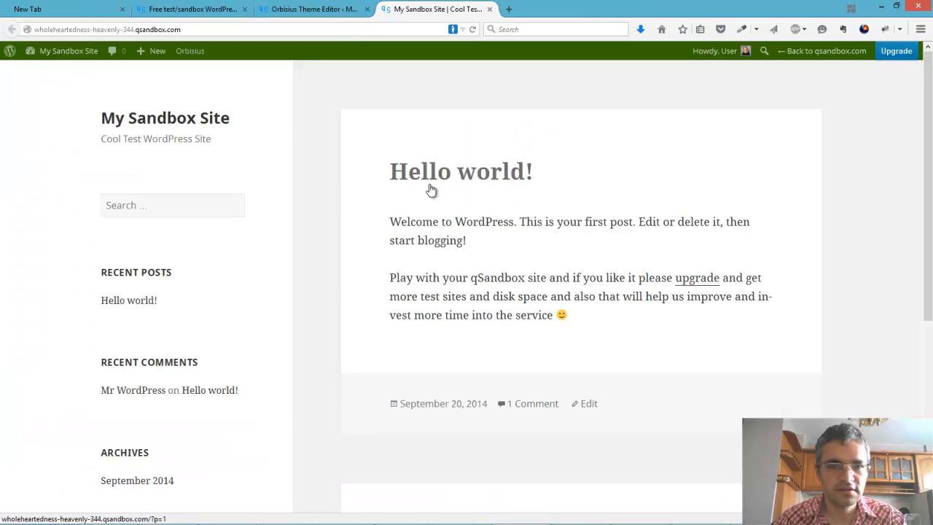
{"action": "scroll", "scroll_direction": "down", "scroll_amount": 3}
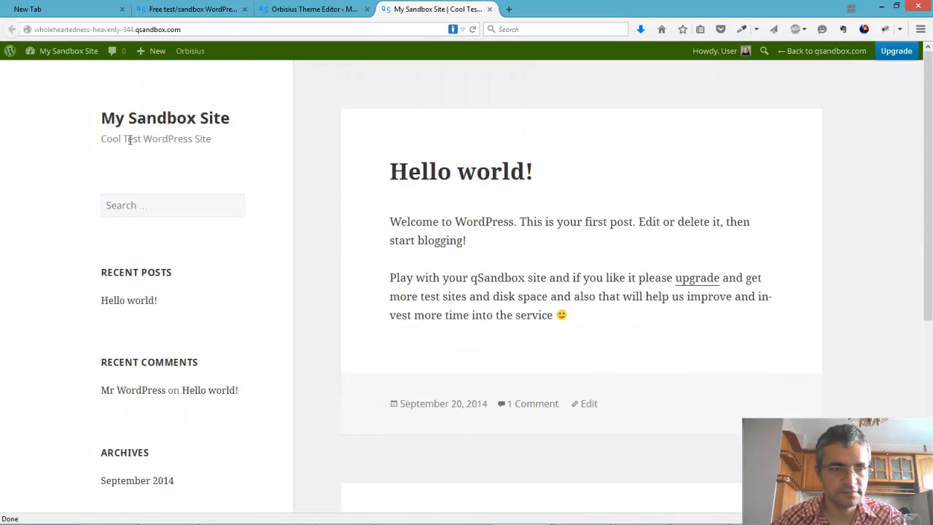
{"action": "left_click", "coordinate": [165, 117]}
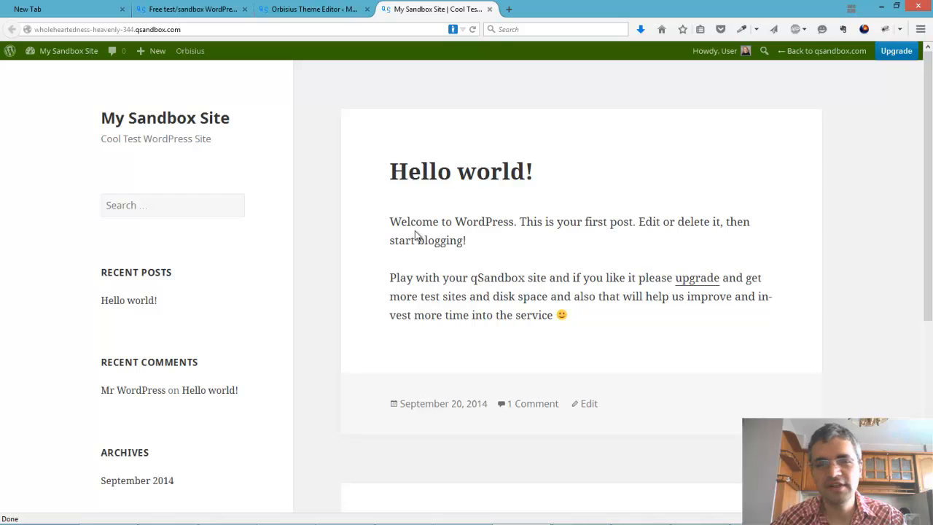
{"action": "mouse_move", "coordinate": [390, 192]}
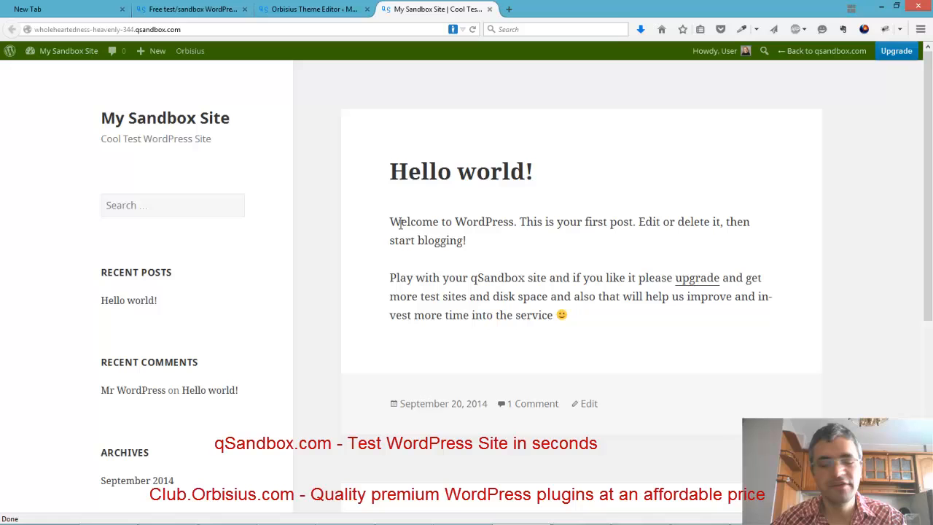
{"action": "mouse_move", "coordinate": [344, 248]}
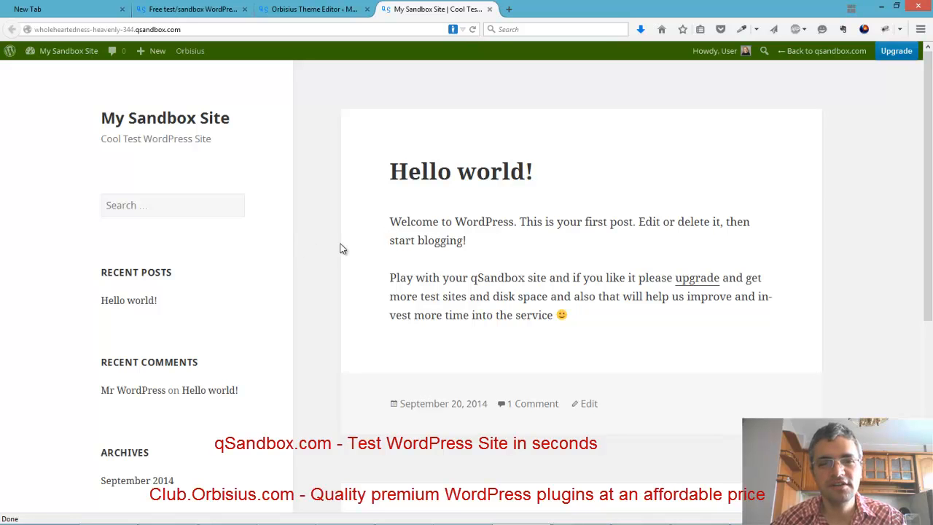